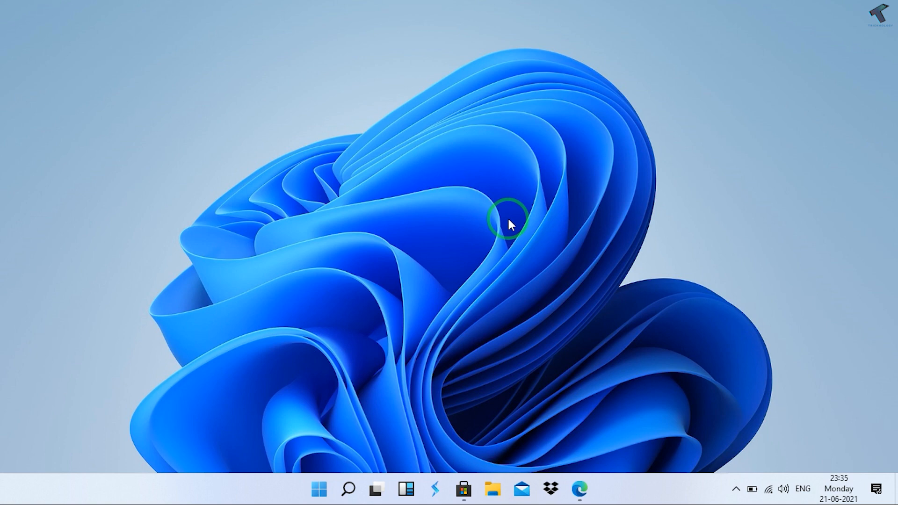
pyautogui.moveTo(11, 493)
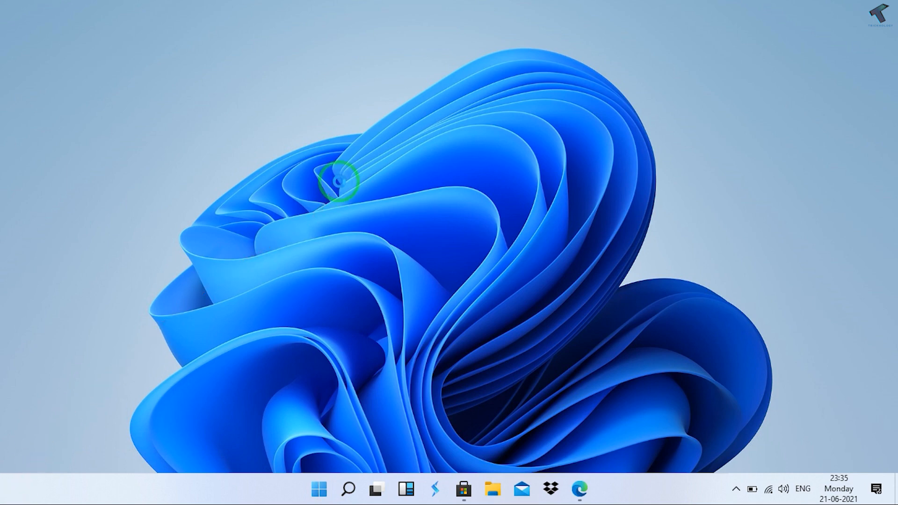
# Step: From the desktop's Personalize menu, set Taskbar alignment to Left so icons shift left
pyautogui.rightClick(340, 182)
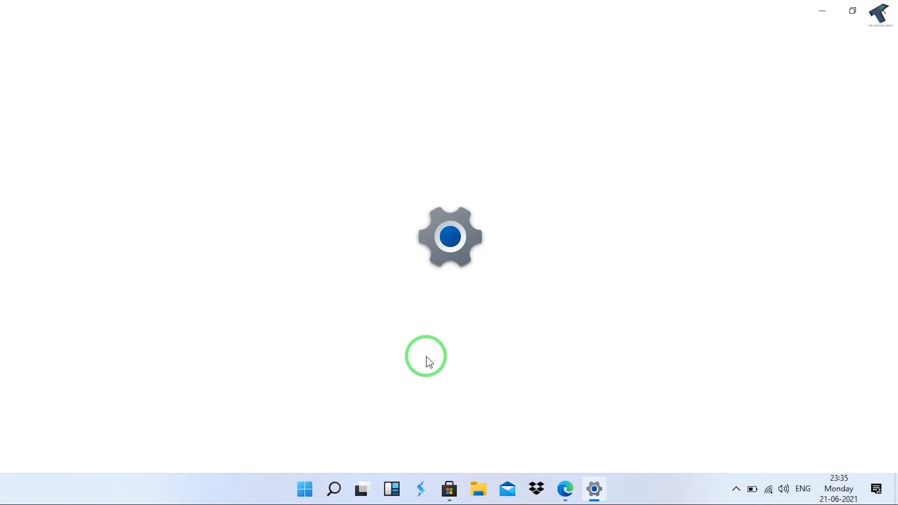
pyautogui.click(593, 489)
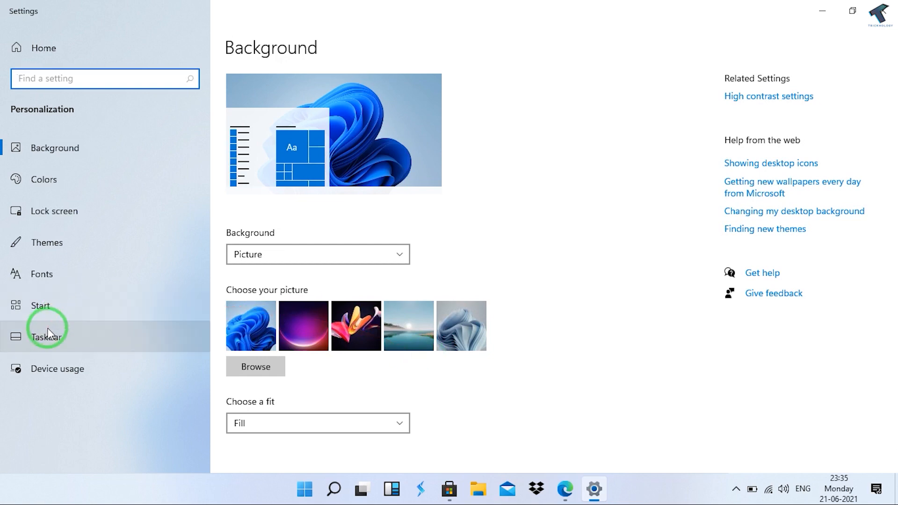
pyautogui.click(47, 336)
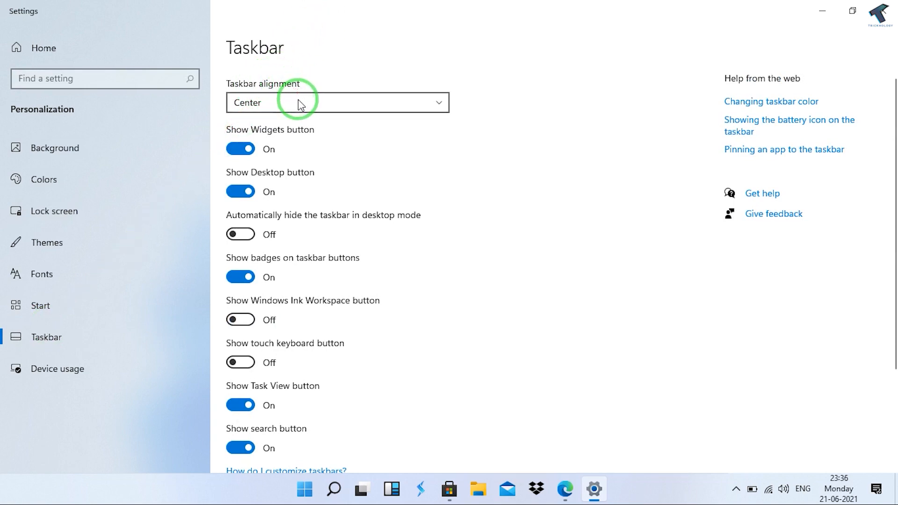
pyautogui.click(336, 103)
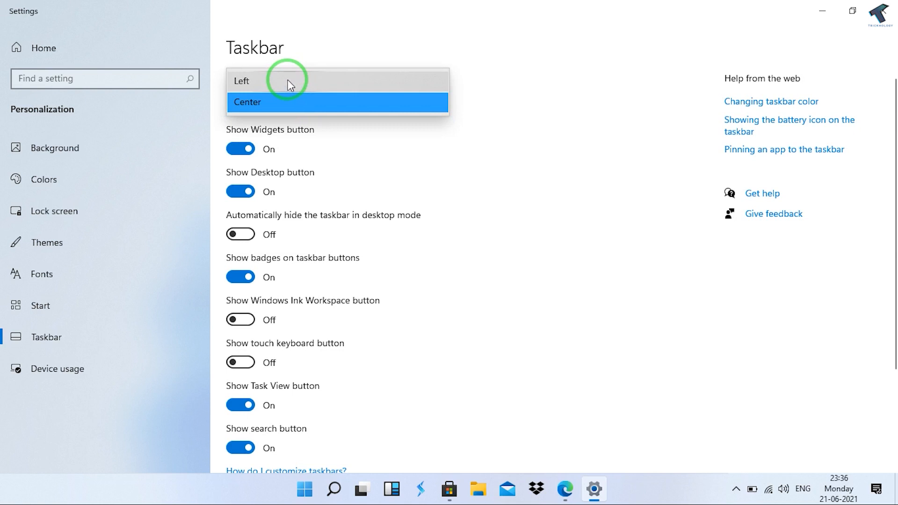
pyautogui.click(242, 80)
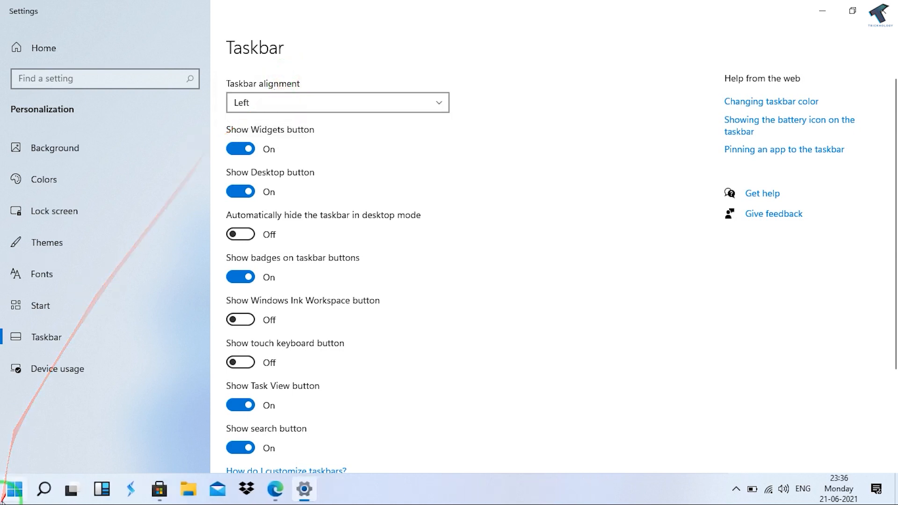